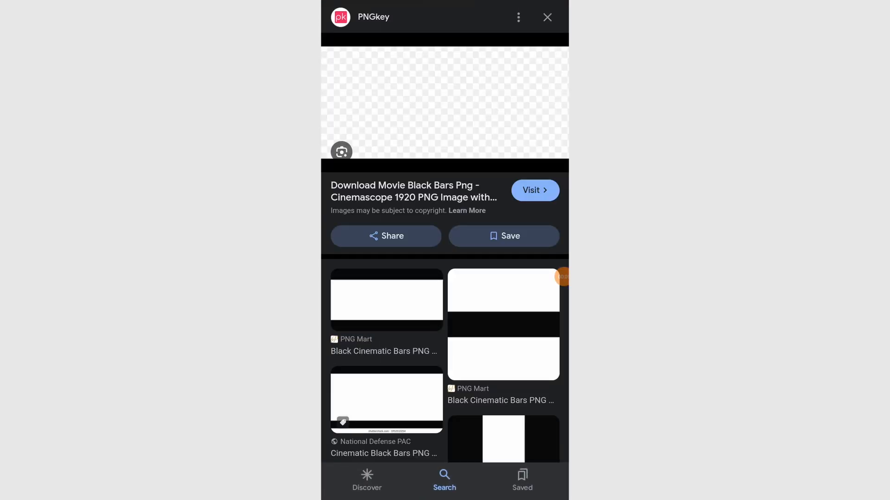
# Step: Long-press the PNGkey Movie Black Bars preview to reveal the Download image option
pyautogui.click(547, 16)
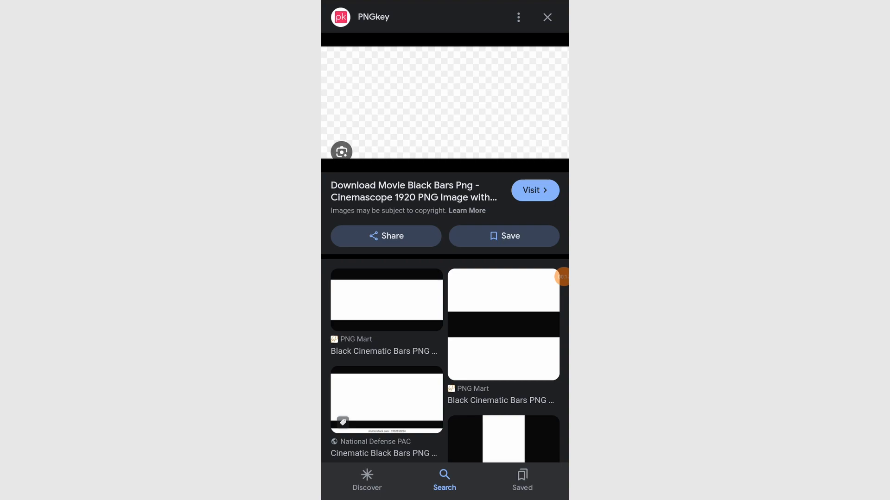
pyautogui.click(444, 102)
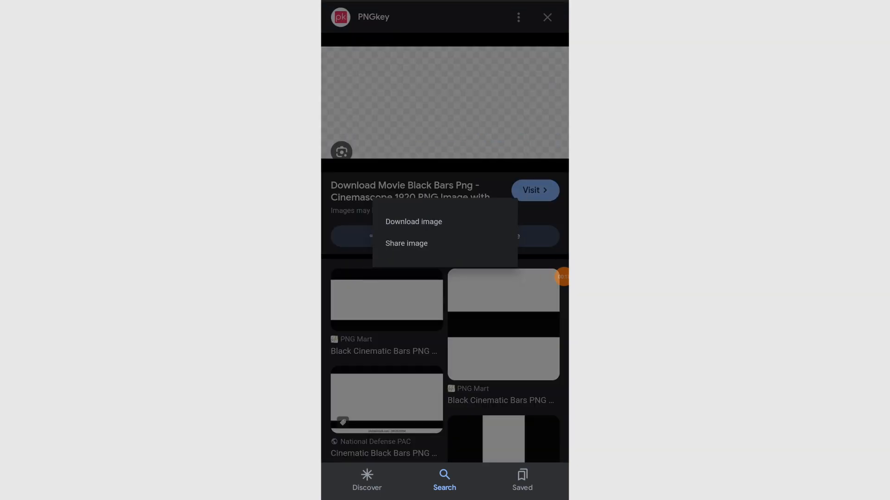